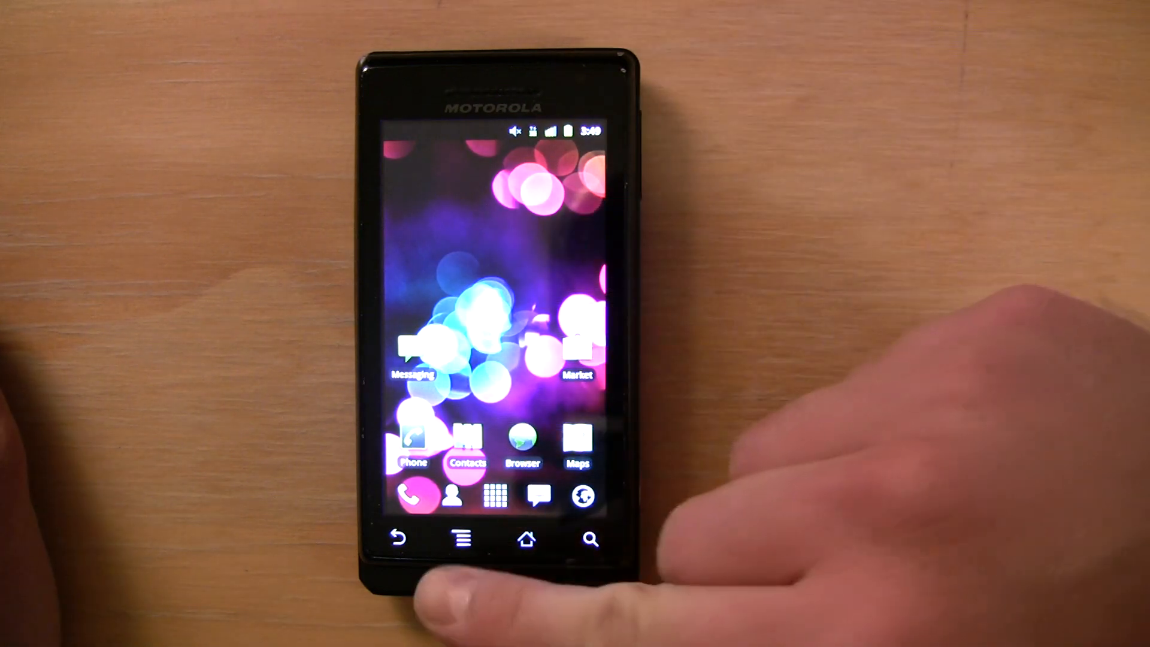
# - Reach LauncherPro's Appearance Settings from the home screen menu
pyautogui.click(463, 537)
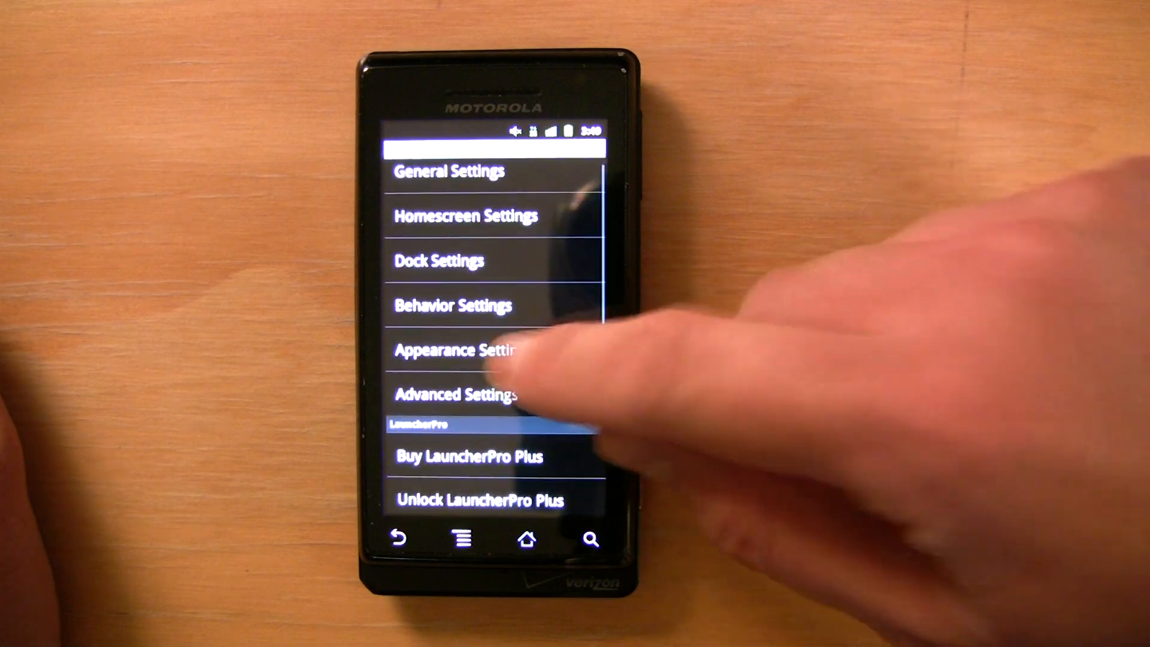
pyautogui.click(453, 350)
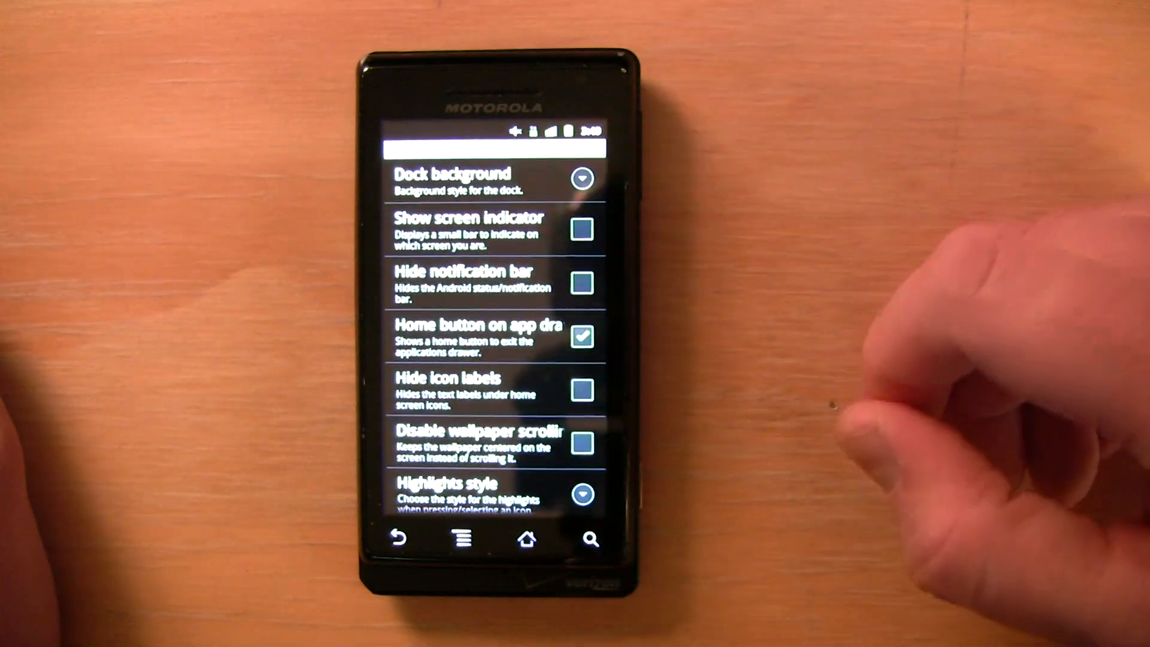
# - Set the dock background style to Custom, opening the Custom Launcher Icons gallery
pyautogui.click(484, 179)
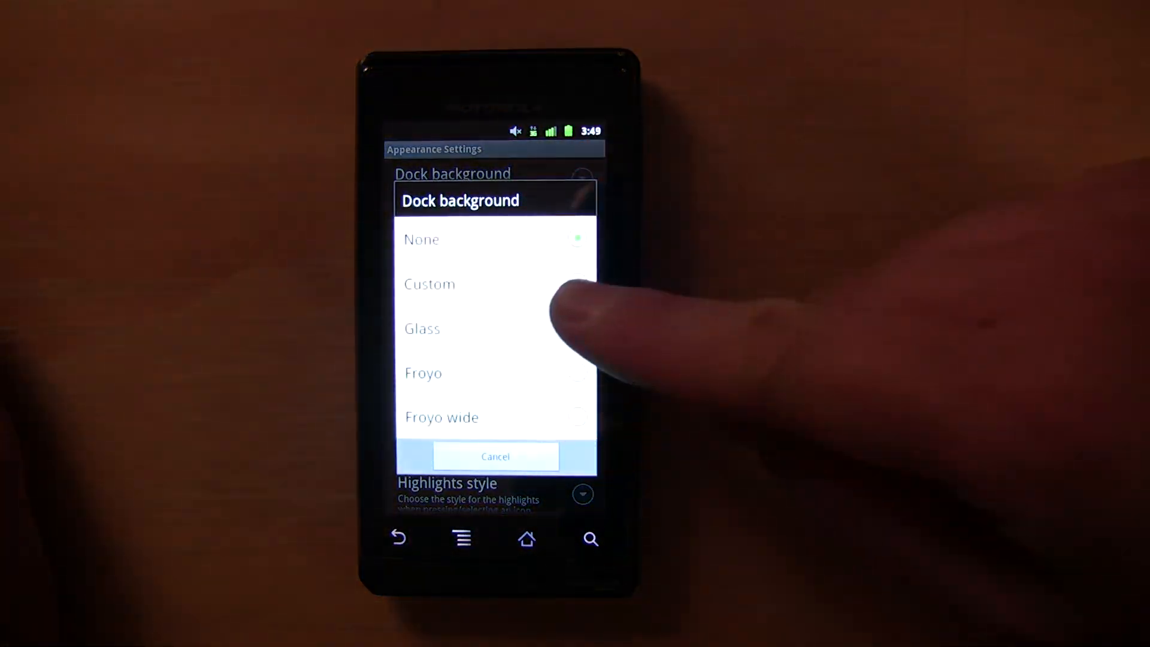
pyautogui.click(429, 284)
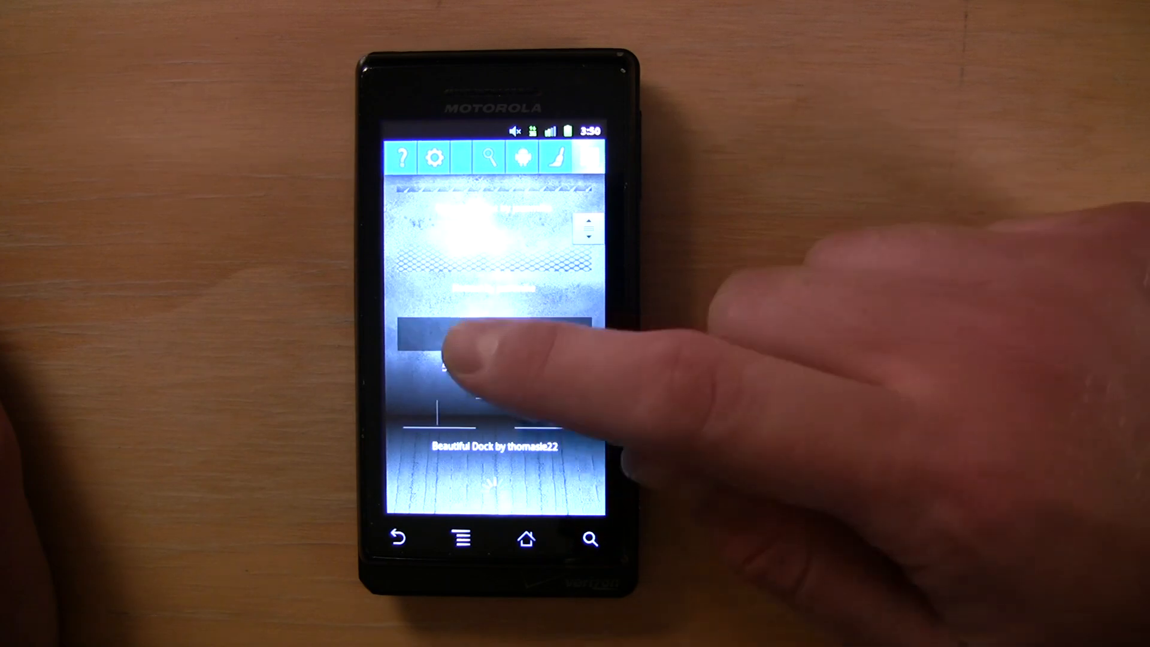
# - Apply the Beautiful Dock design and return to the home screen
pyautogui.click(492, 338)
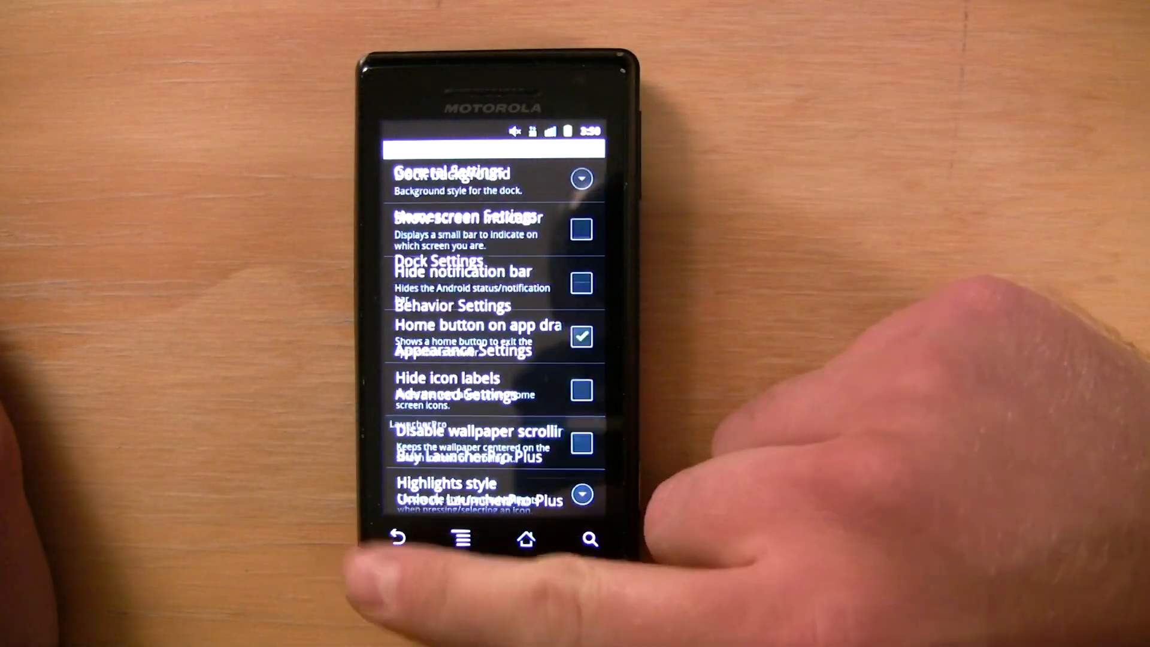
pyautogui.click(527, 538)
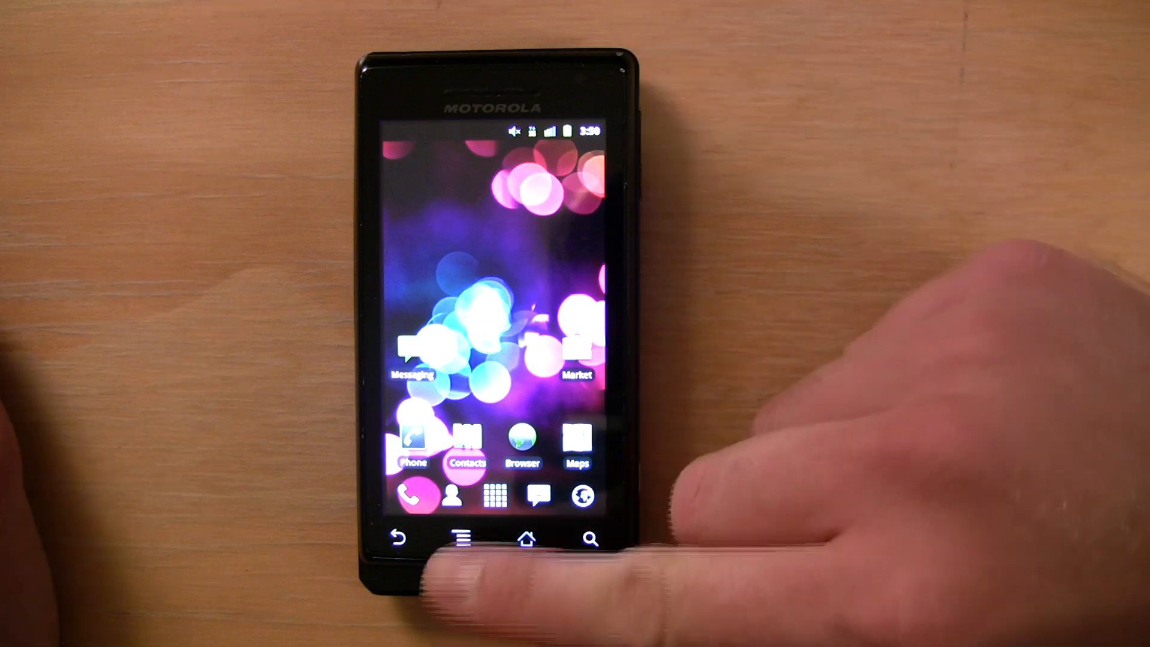
# - Restart LauncherPro from its settings so the dock change loads
pyautogui.click(467, 538)
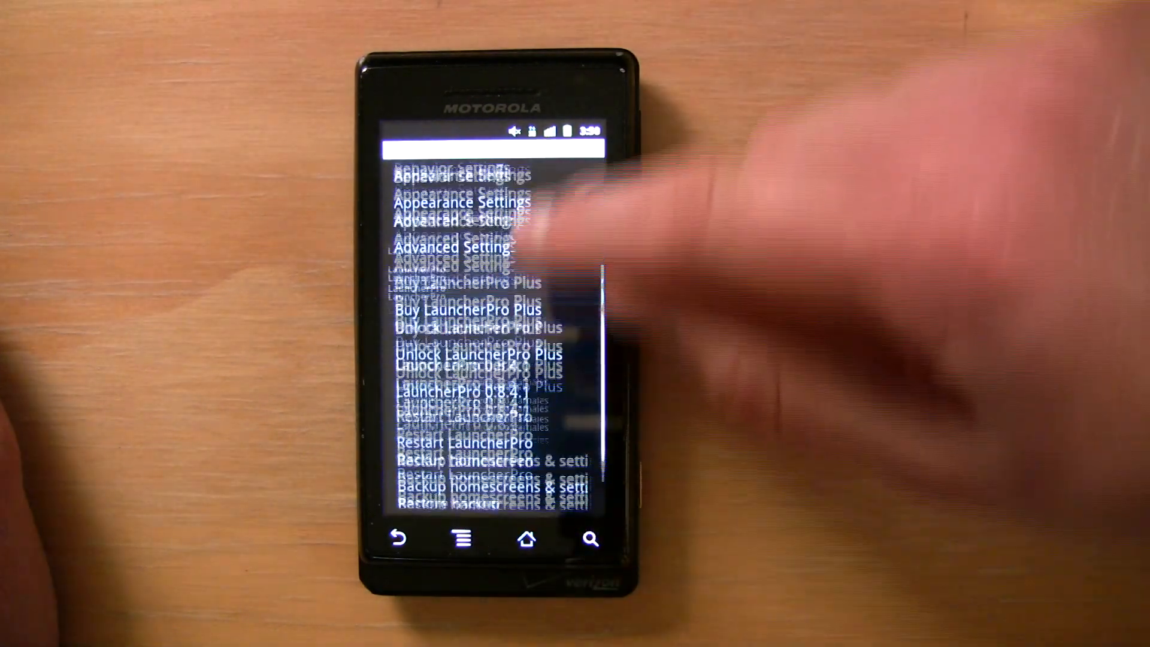
pyautogui.scroll(-3)
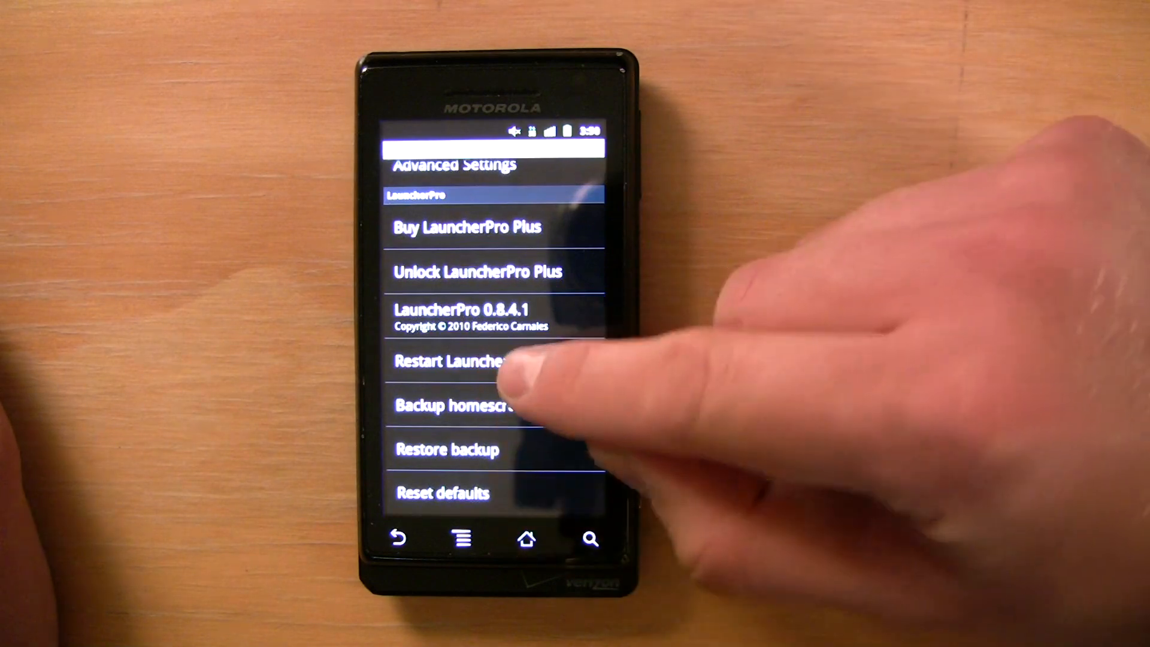
pyautogui.click(450, 360)
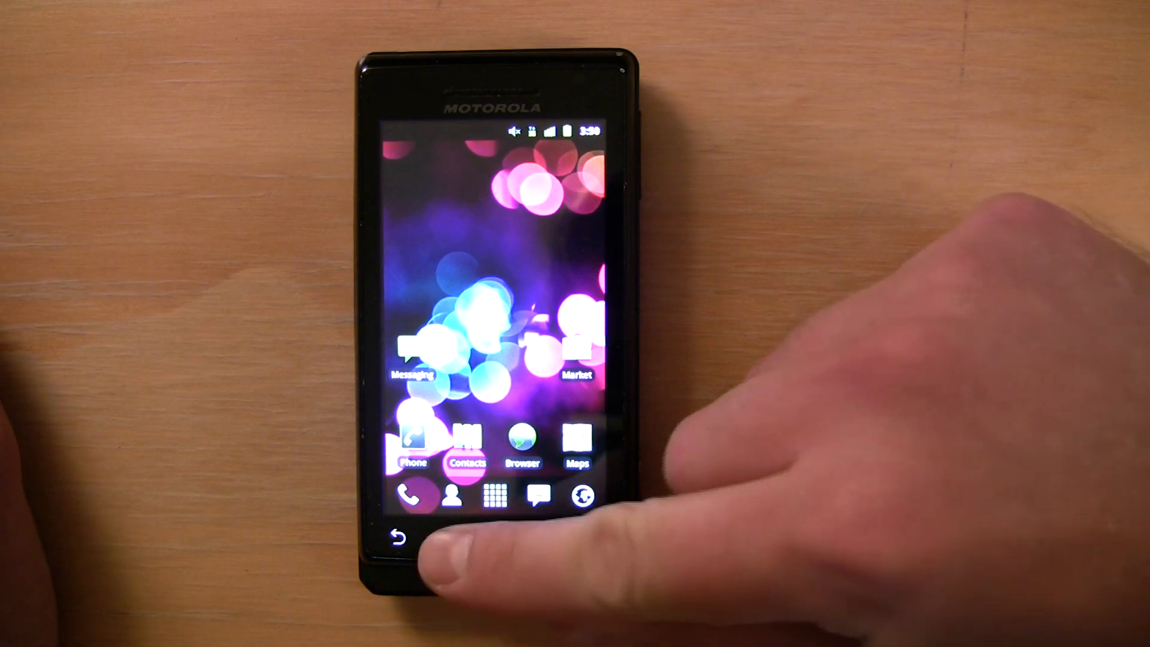
# - Return to the dock background setting and choose Custom to list the downloadable docks
pyautogui.click(463, 539)
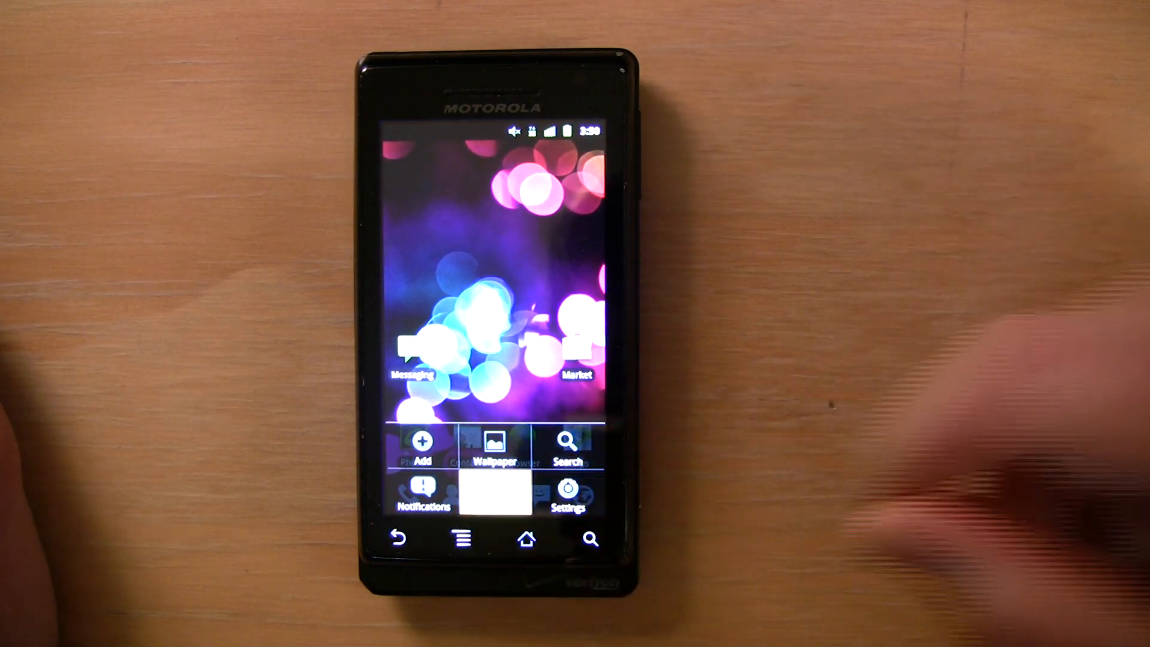
pyautogui.click(568, 492)
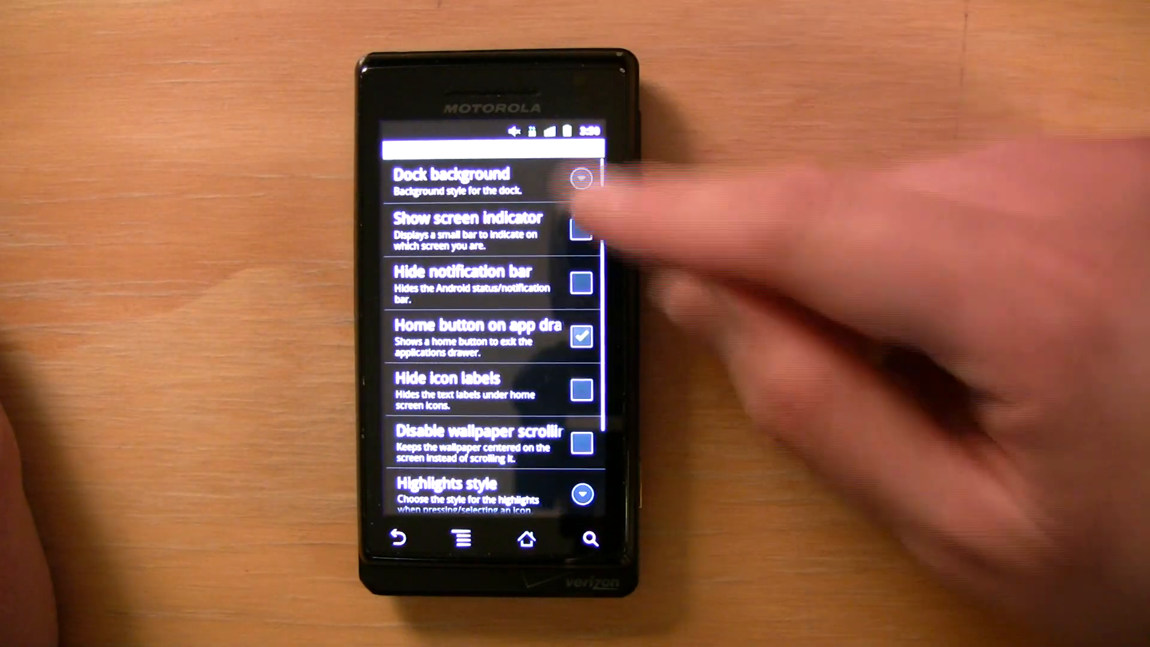
pyautogui.click(580, 179)
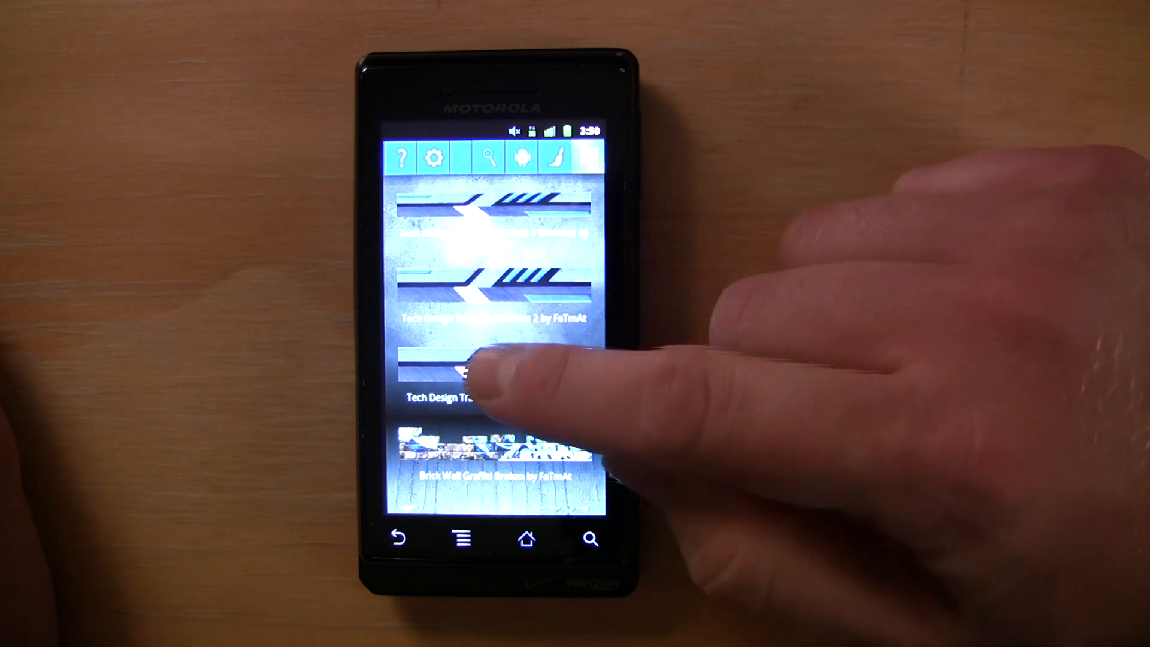
# - Apply the Tech Design dock and confirm restarting LauncherPro so it takes effect
pyautogui.click(485, 374)
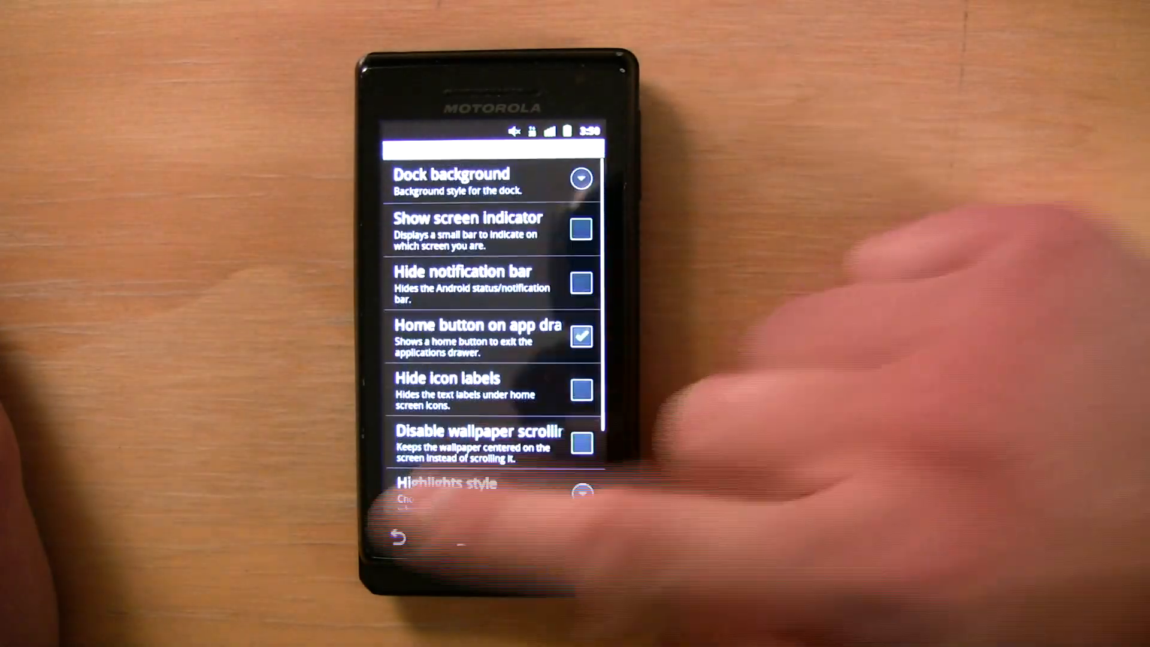
pyautogui.scroll(-3)
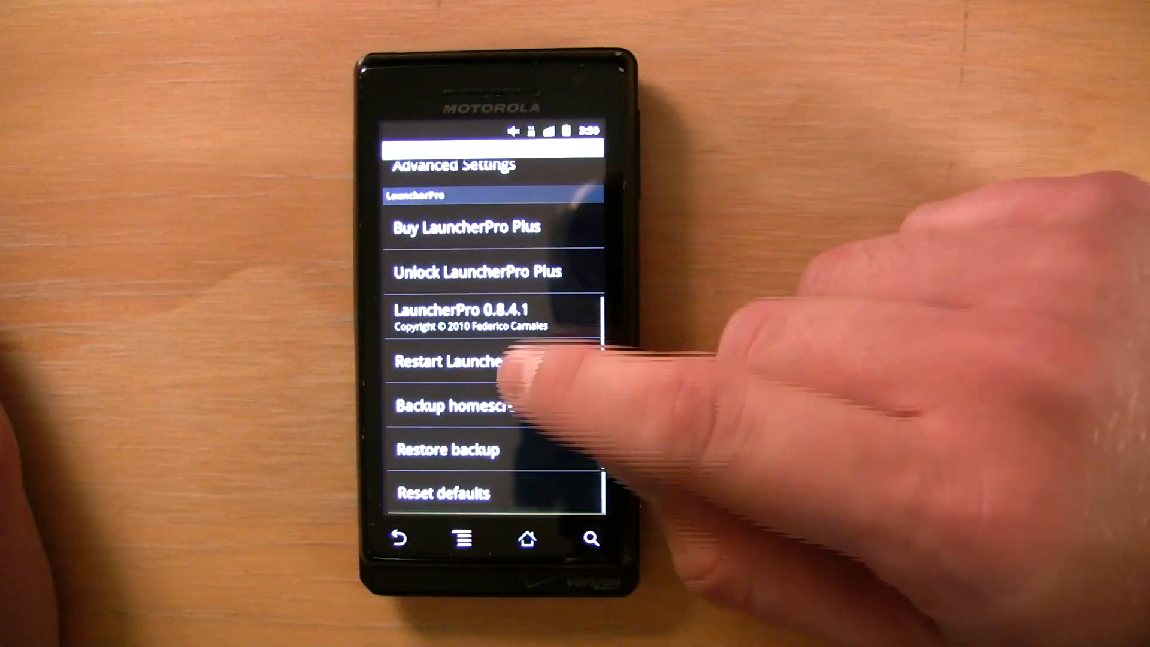
pyautogui.click(455, 362)
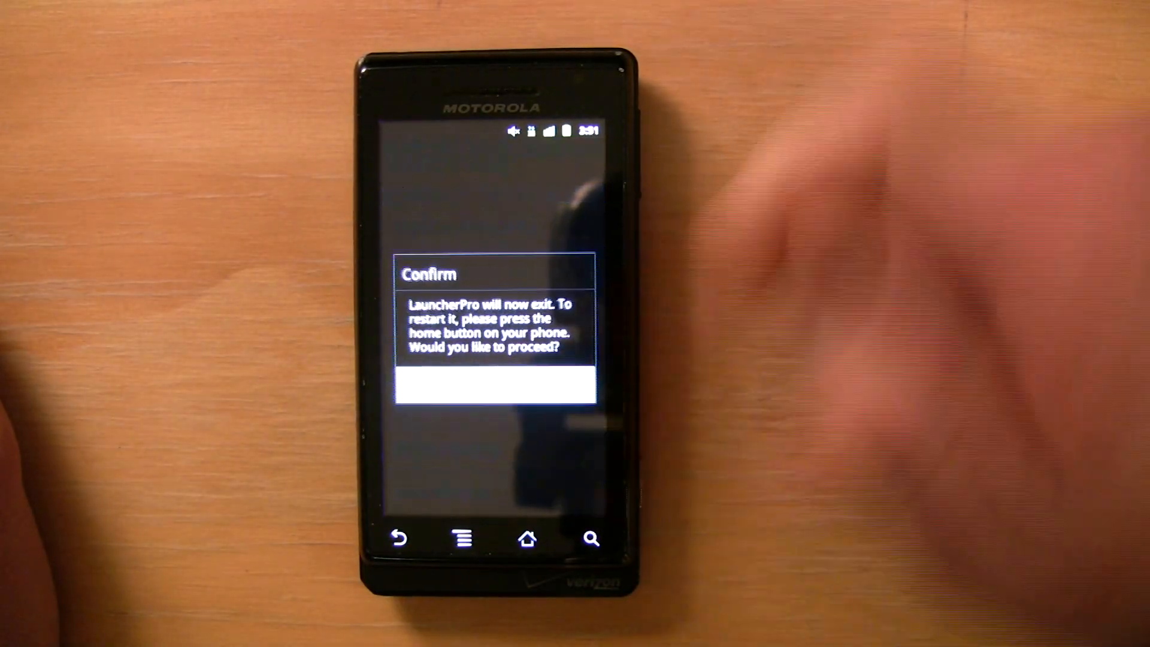
pyautogui.click(495, 393)
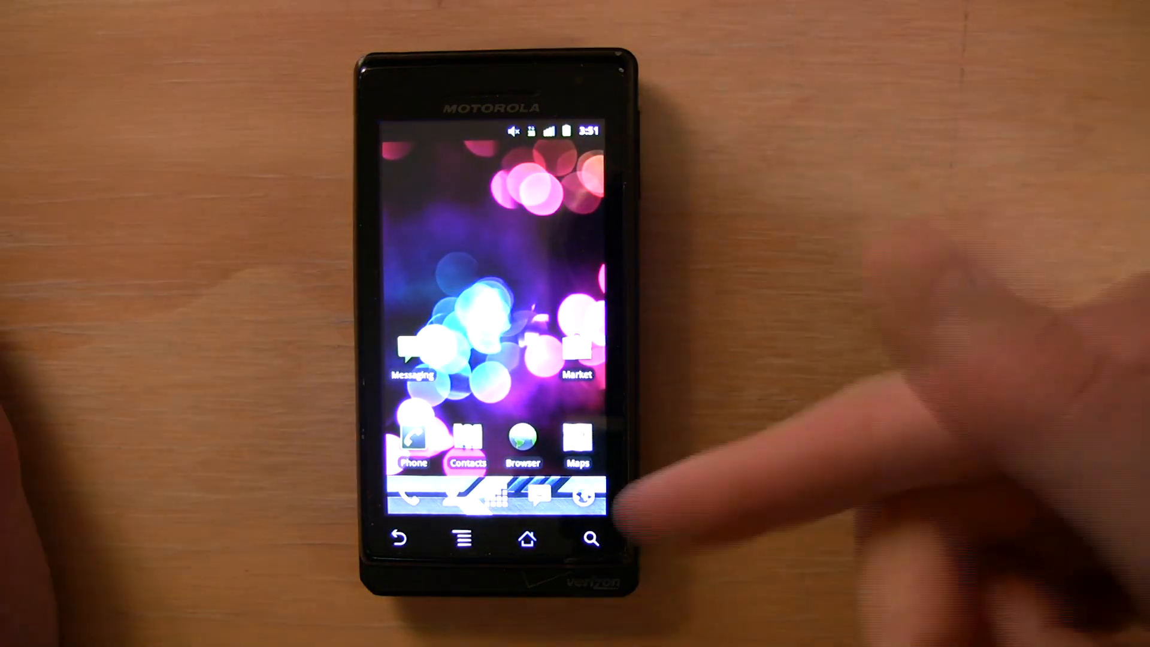